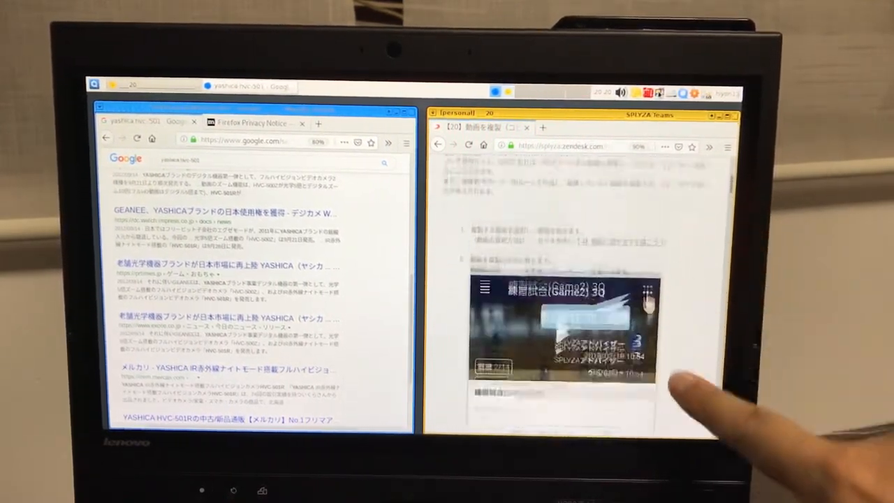
{"action": "scroll", "scroll_direction": "up", "scroll_amount": 3}
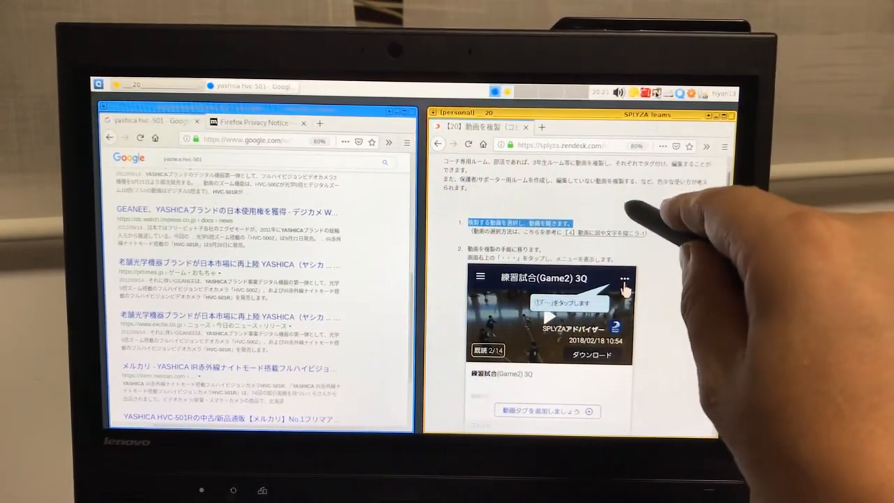
{"action": "scroll", "scroll_direction": "up", "scroll_amount": 3}
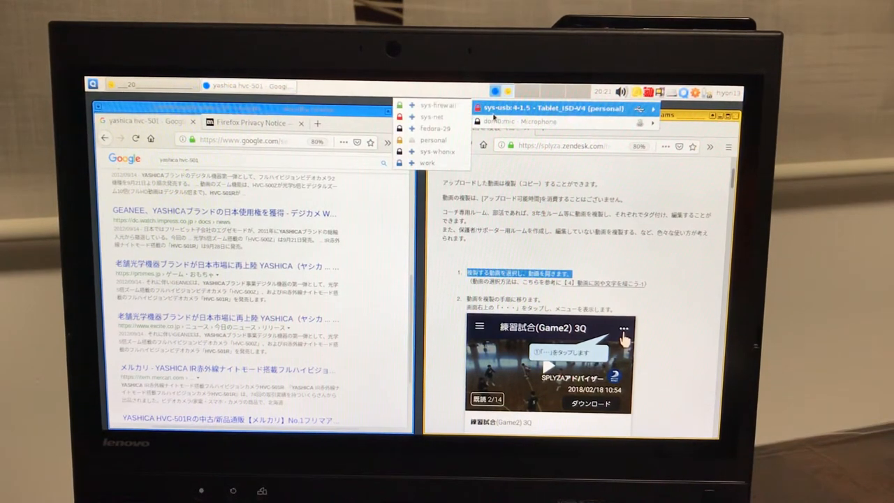
{"action": "mouse_move", "coordinate": [427, 162]}
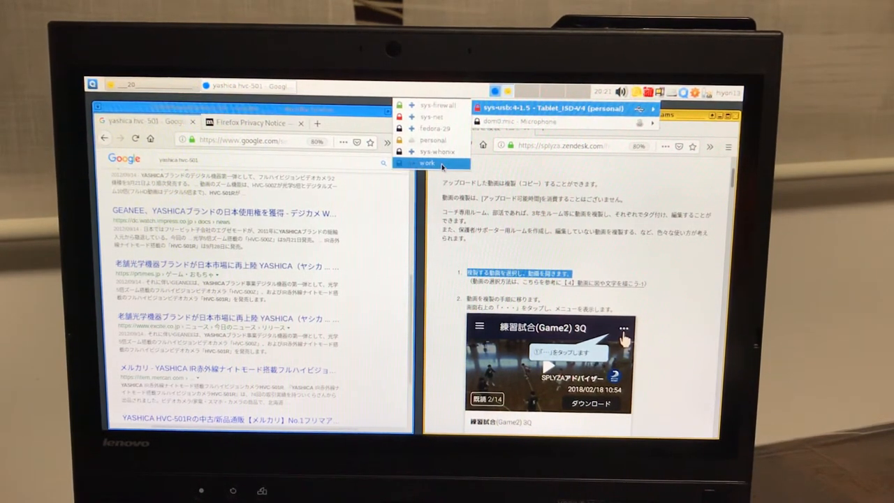